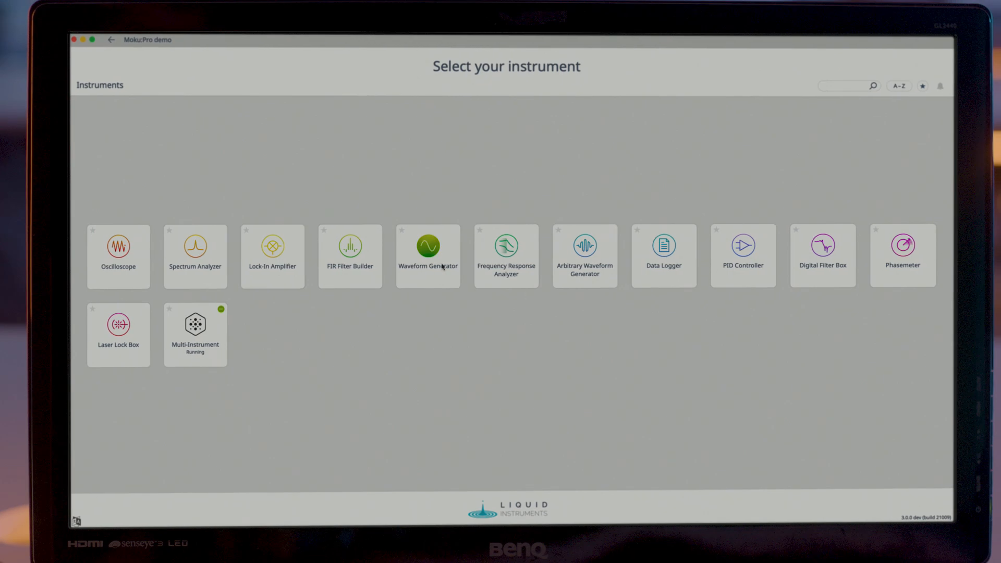
Launch the Spectrum Analyzer from the instrument selection screen, showing both input spectra near 5 MHz.
left_click(272, 256)
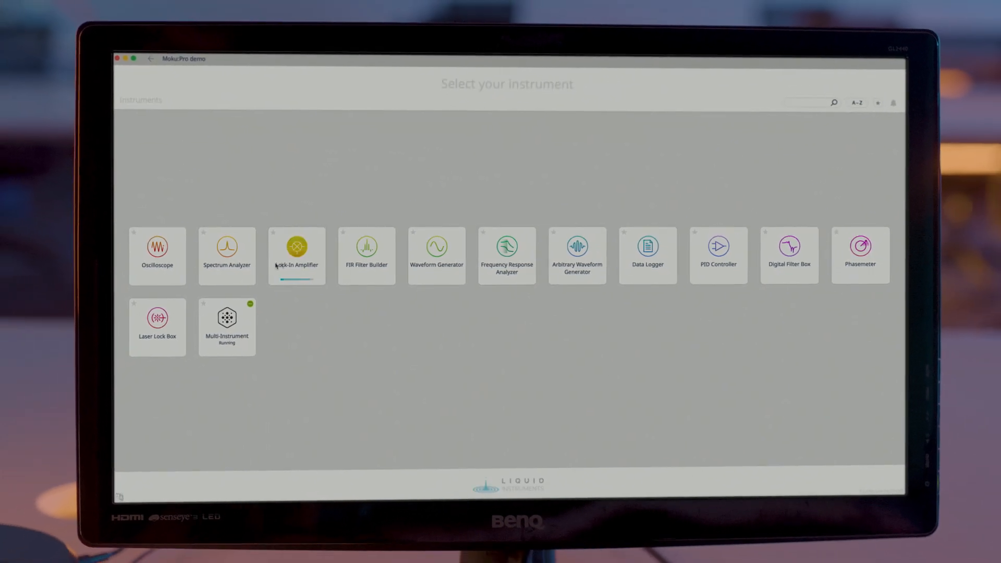
left_click(295, 248)
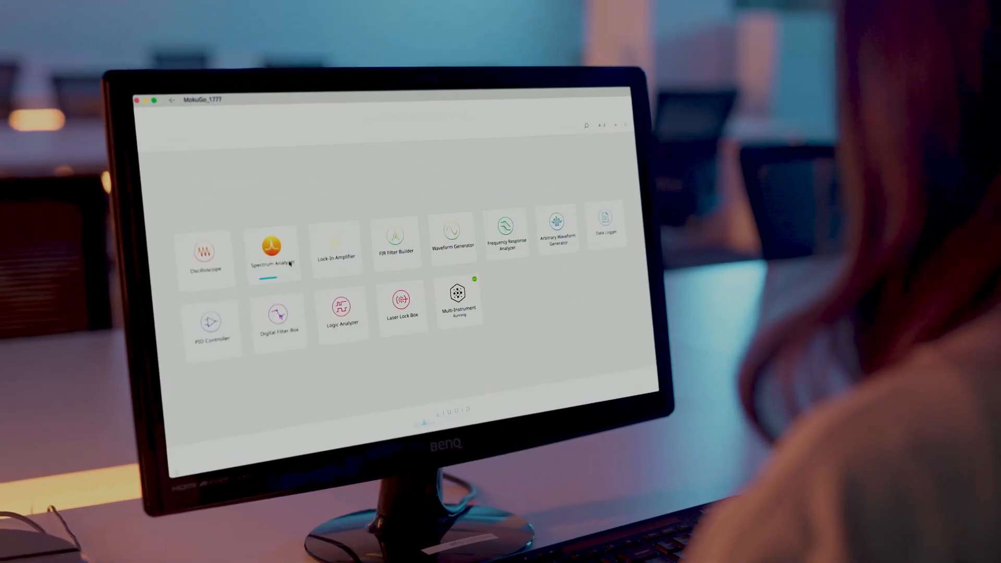
left_click(272, 249)
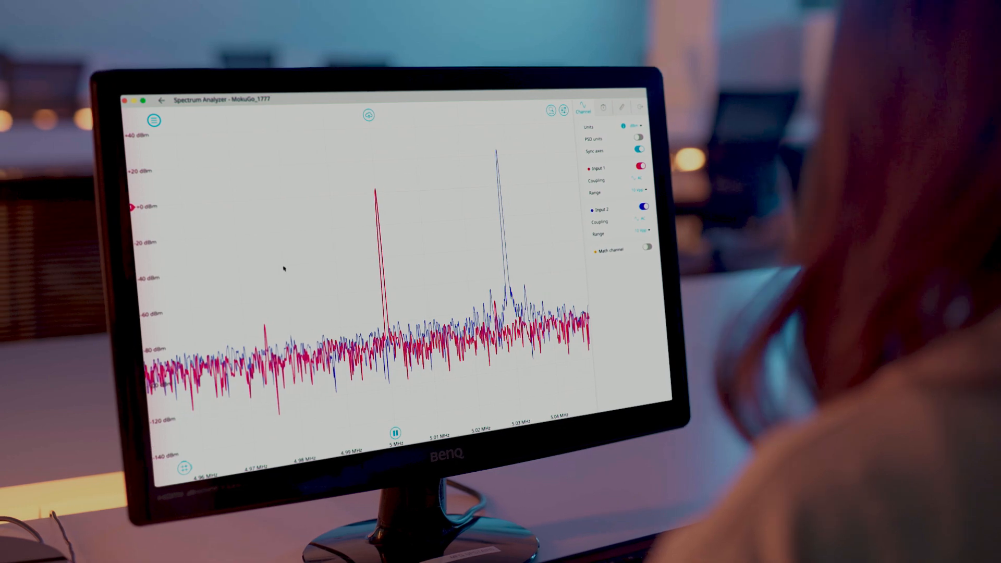